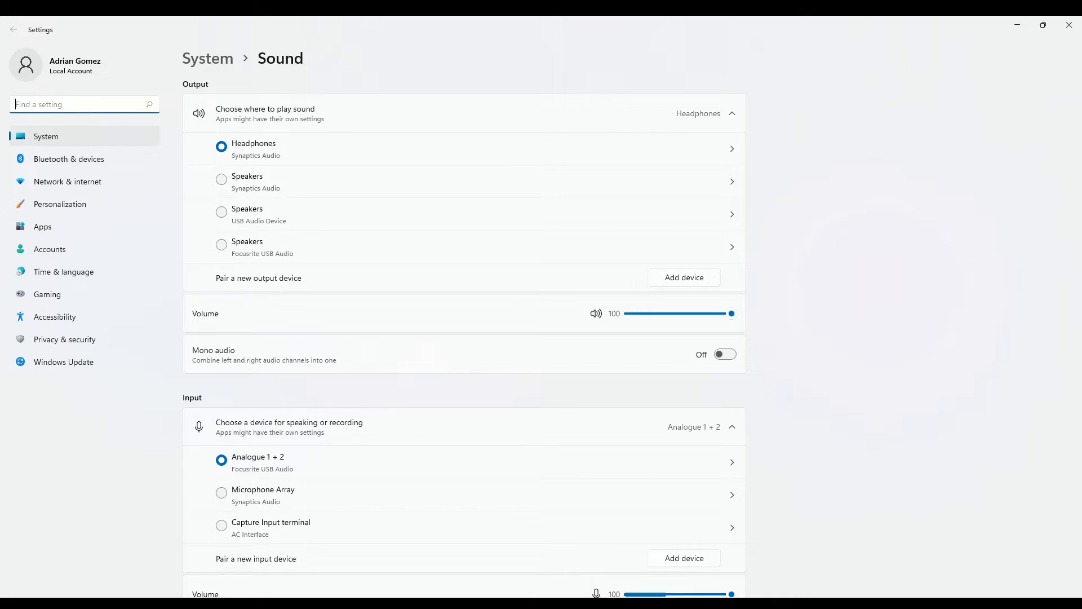
mouse_move(79, 495)
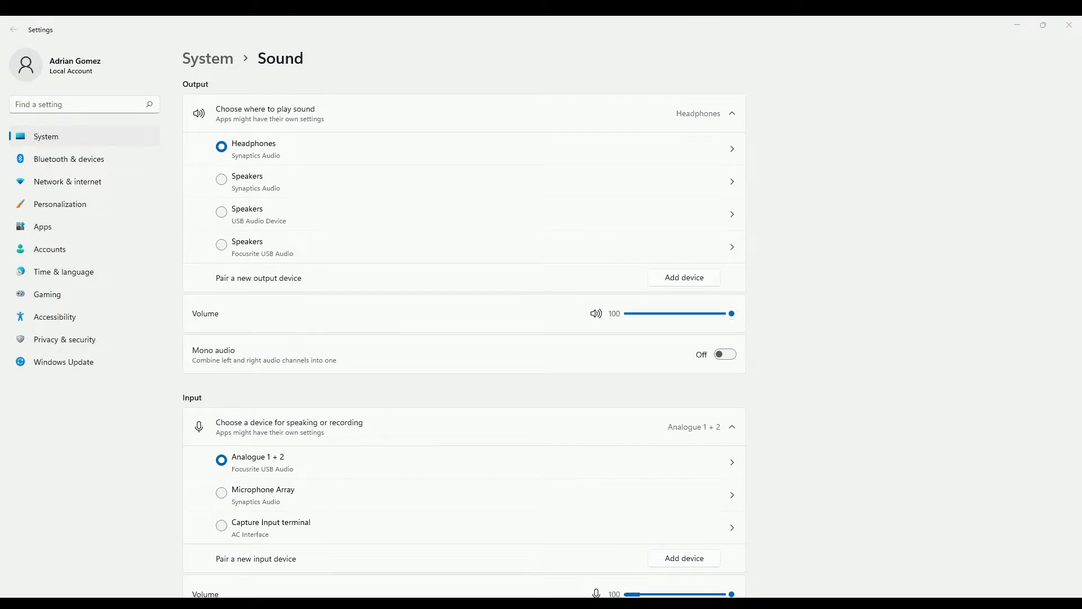
mouse_move(394, 91)
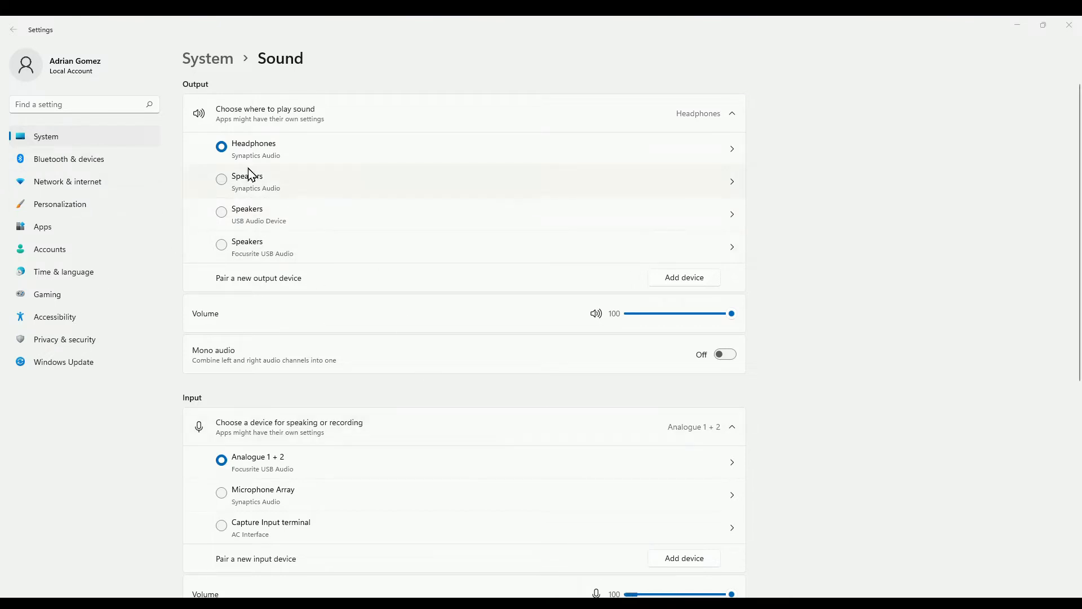
mouse_move(240, 336)
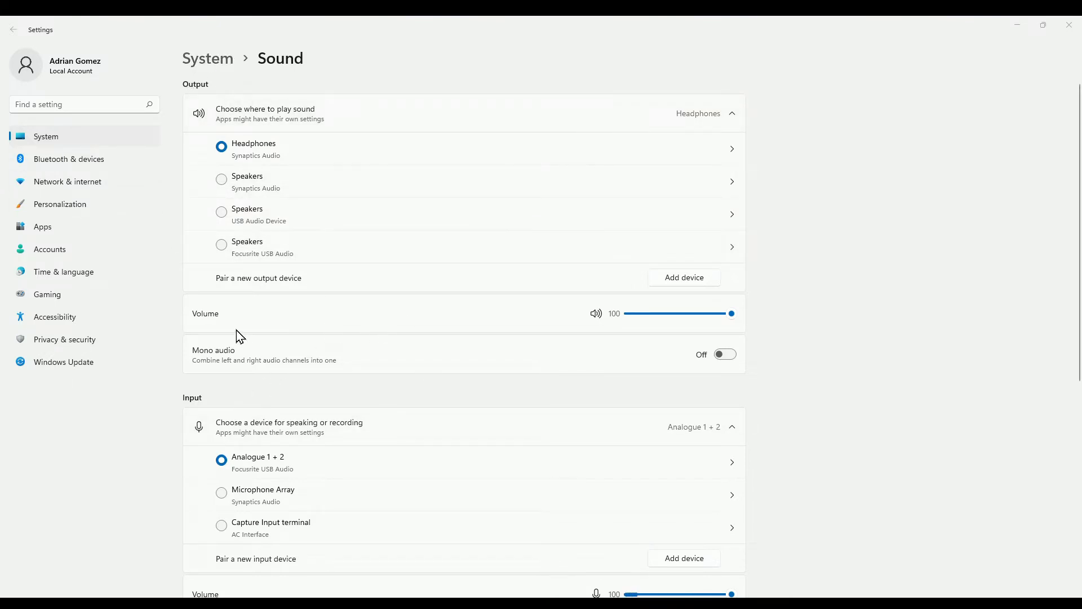
- Open the Analogue 1 + 2 input device's properties page from the Input section
scroll("down", 3)
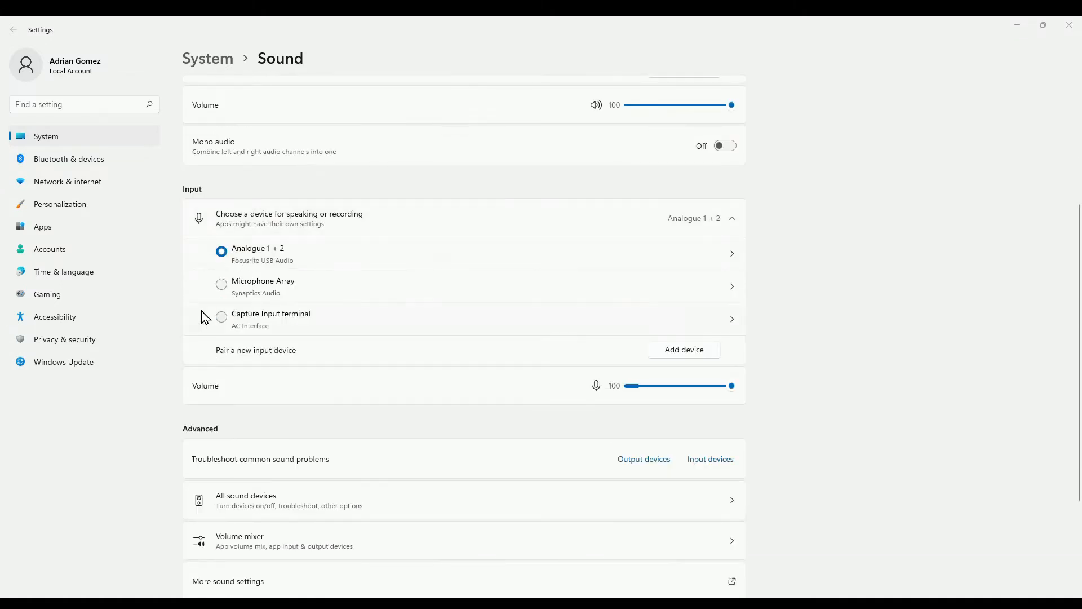
mouse_move(302, 305)
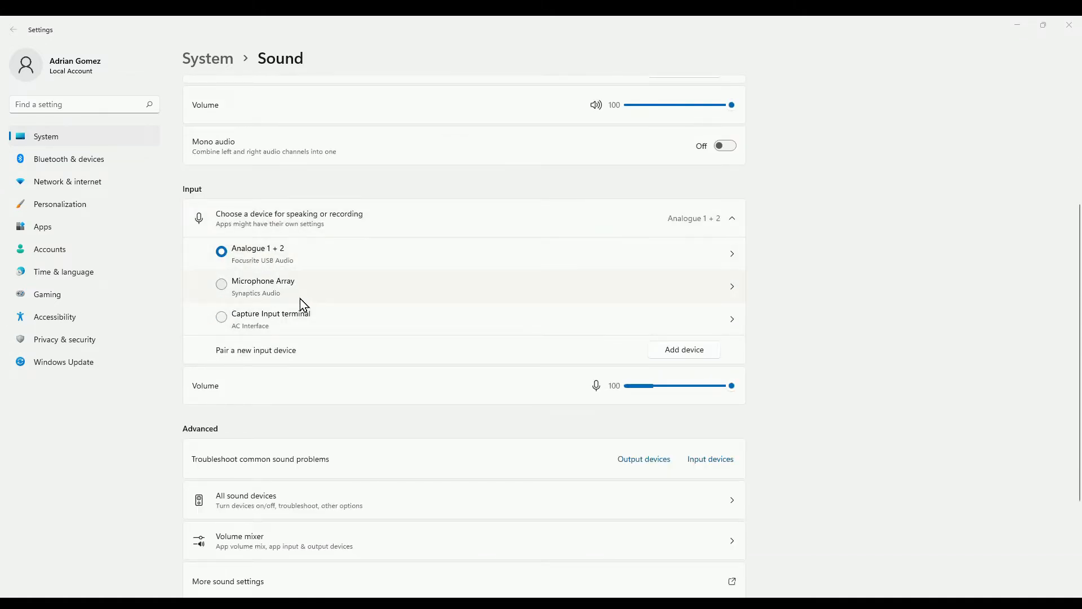
mouse_move(269, 274)
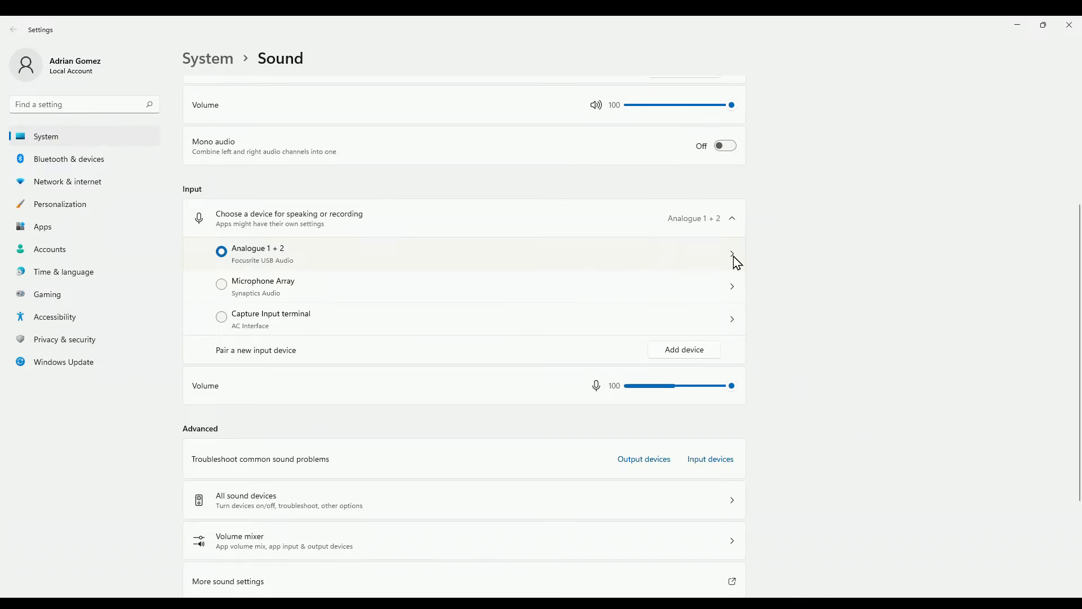
left_click(731, 253)
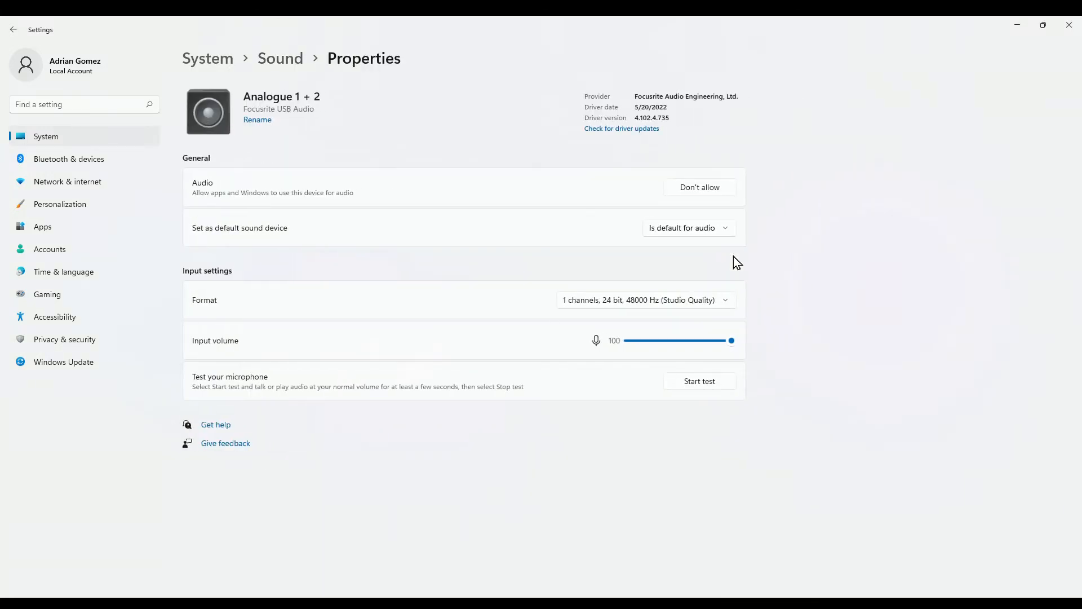
mouse_move(257, 323)
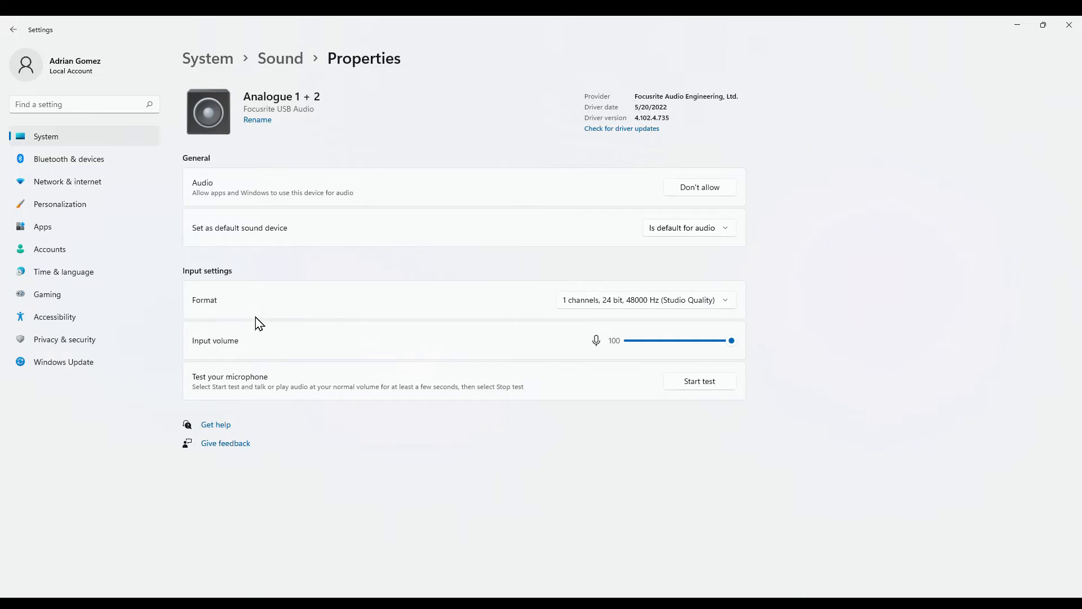
mouse_move(214, 326)
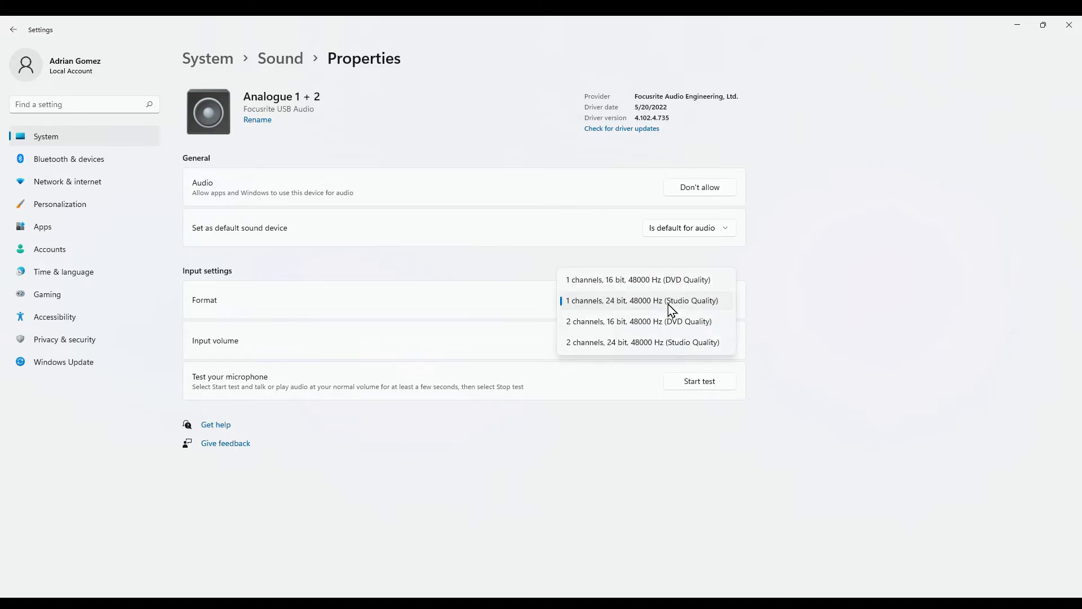
mouse_move(613, 342)
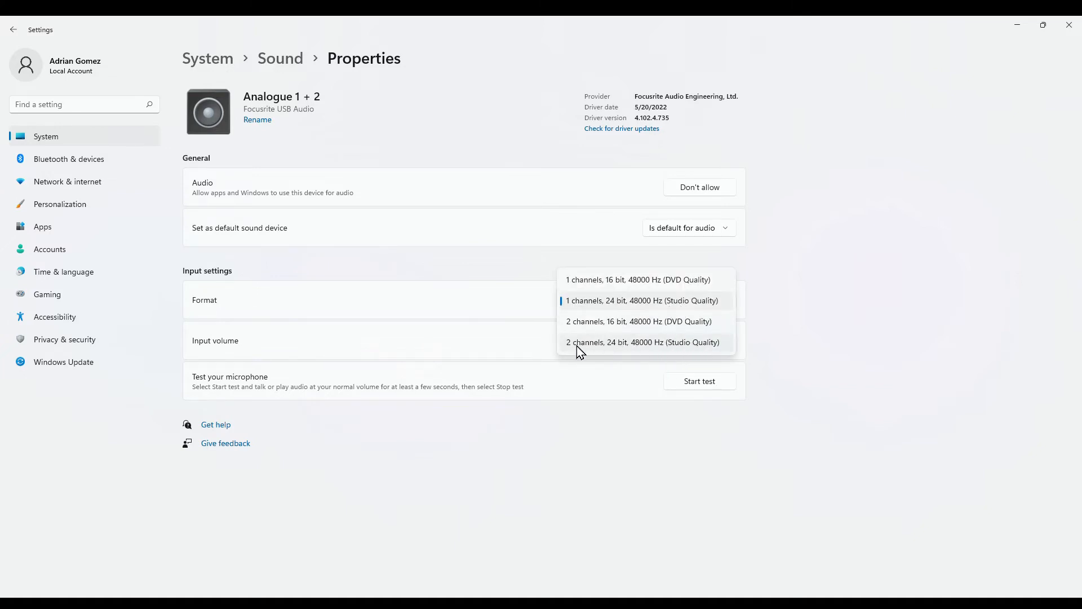
mouse_move(603, 359)
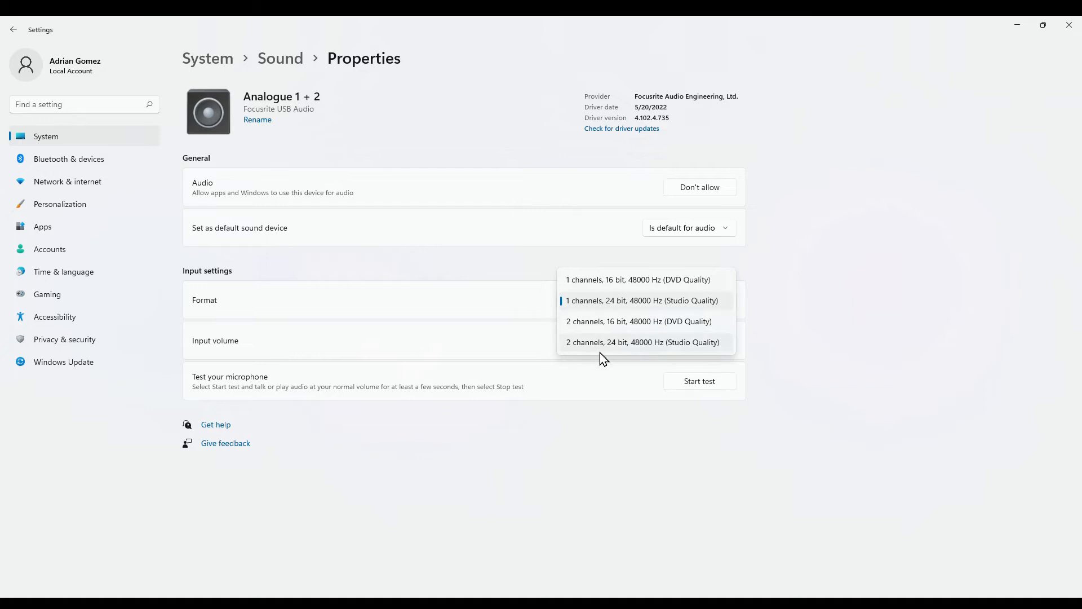
mouse_move(599, 354)
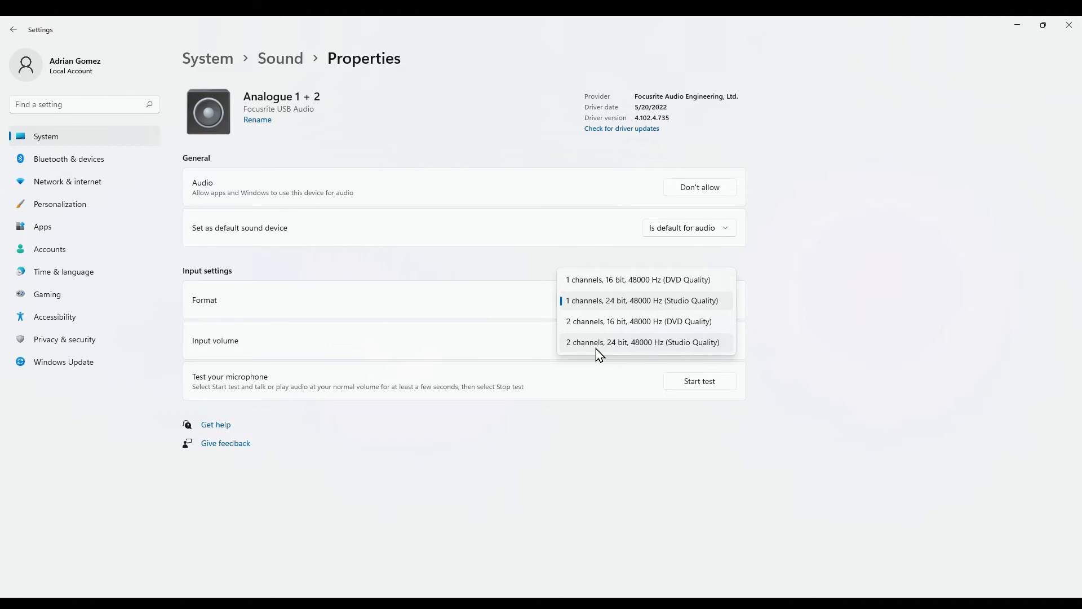
mouse_move(615, 290)
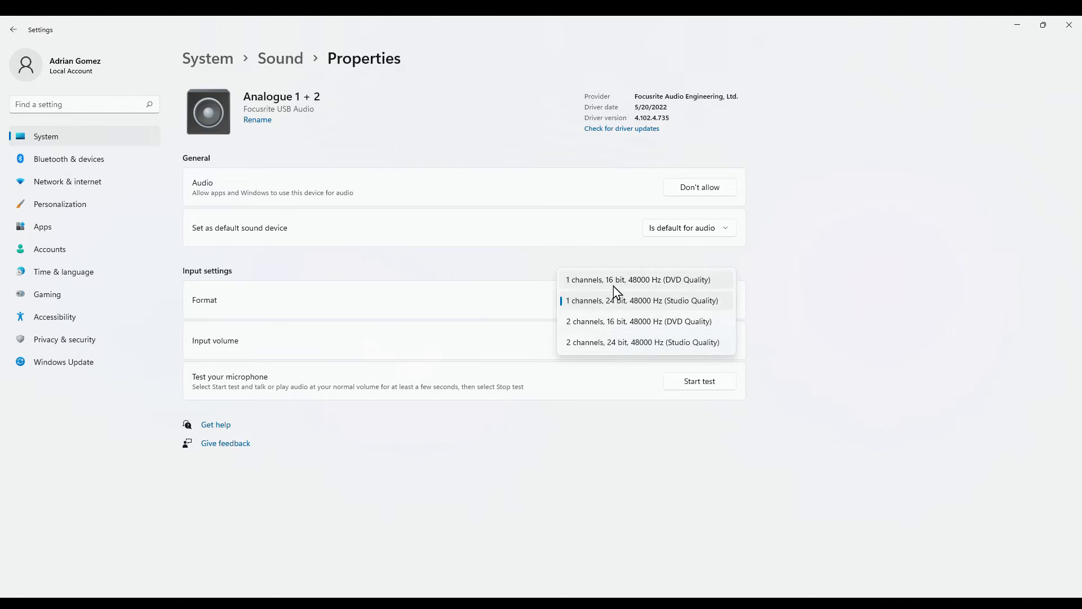
mouse_move(706, 308)
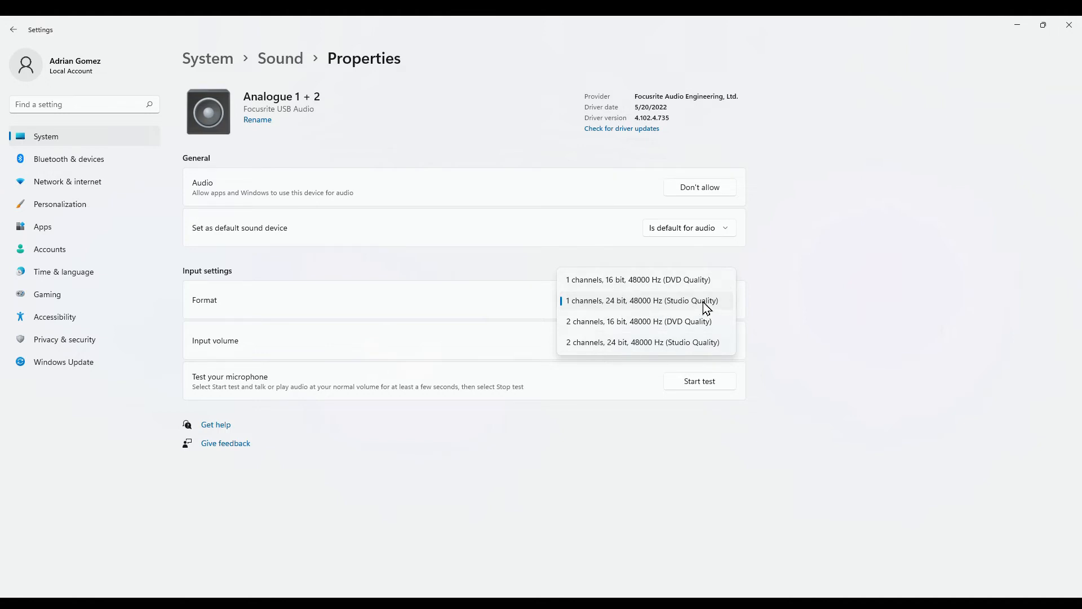
mouse_move(679, 400)
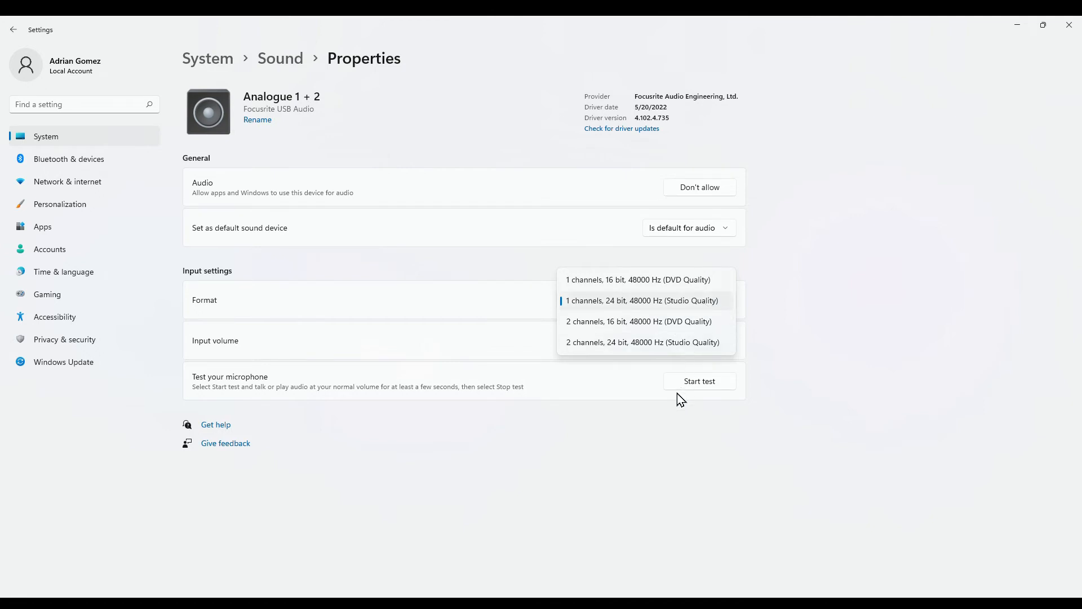
mouse_move(682, 381)
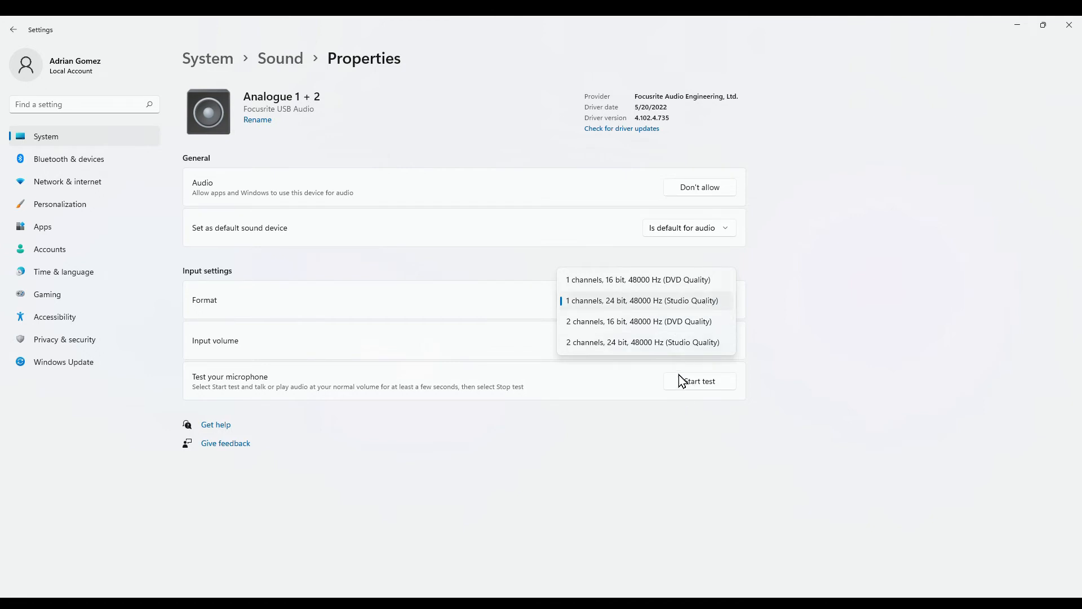
mouse_move(651, 366)
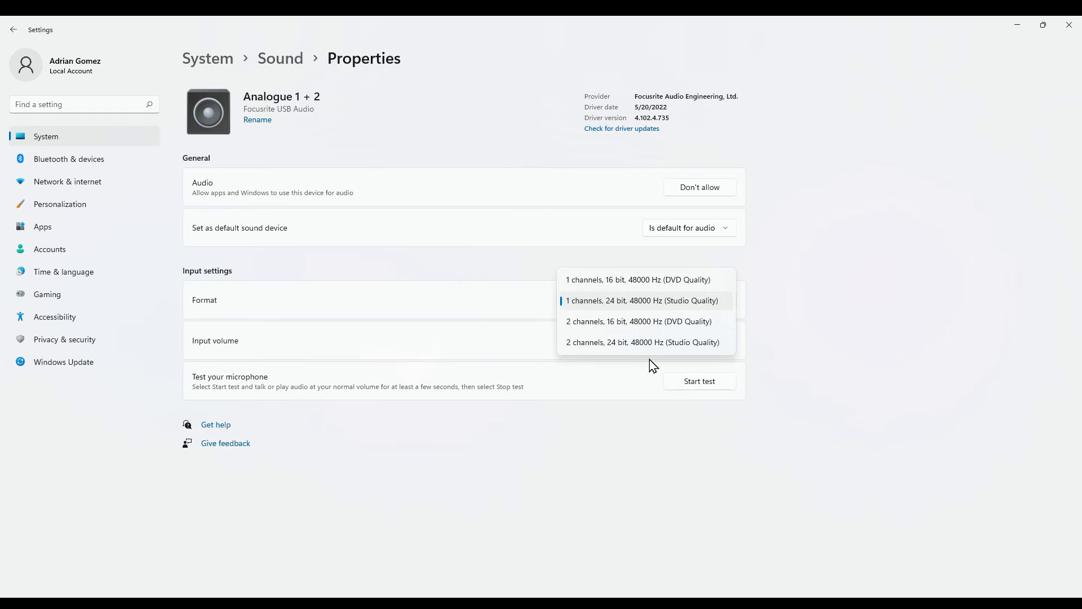
mouse_move(648, 317)
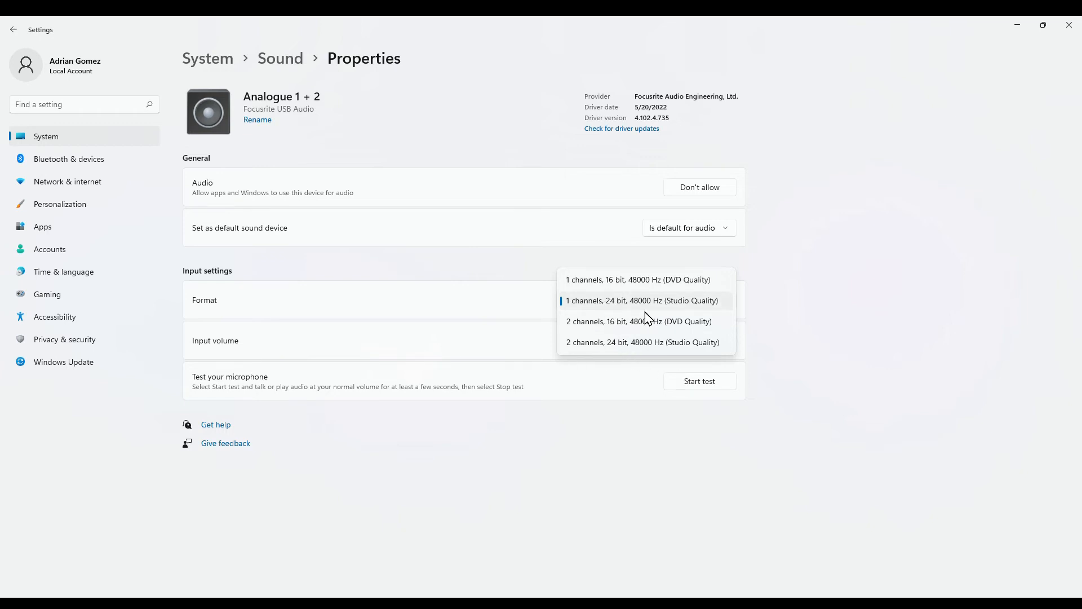
mouse_move(608, 304)
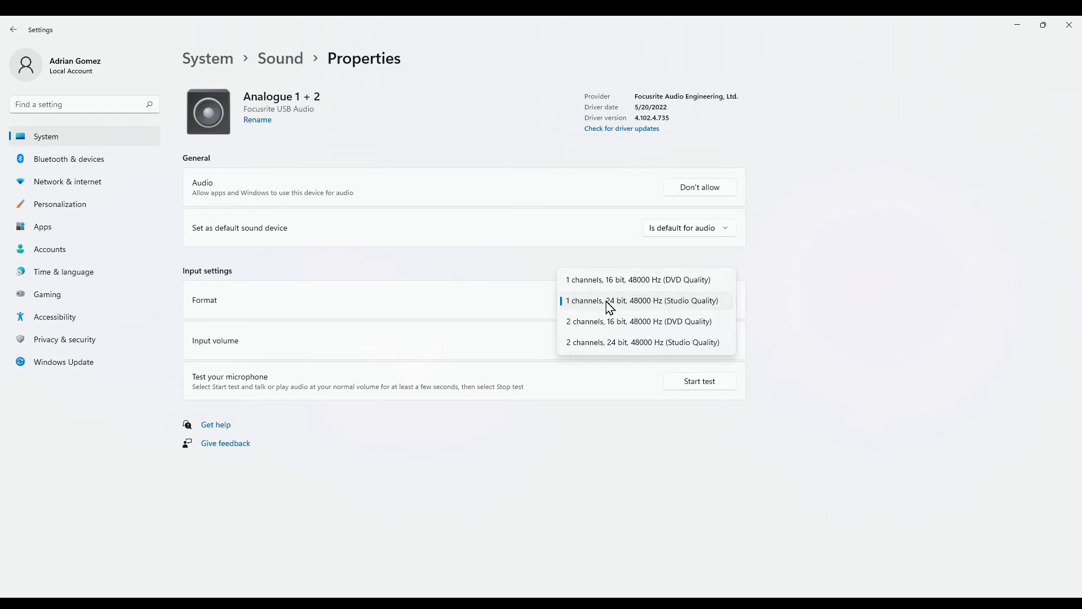
mouse_move(612, 310)
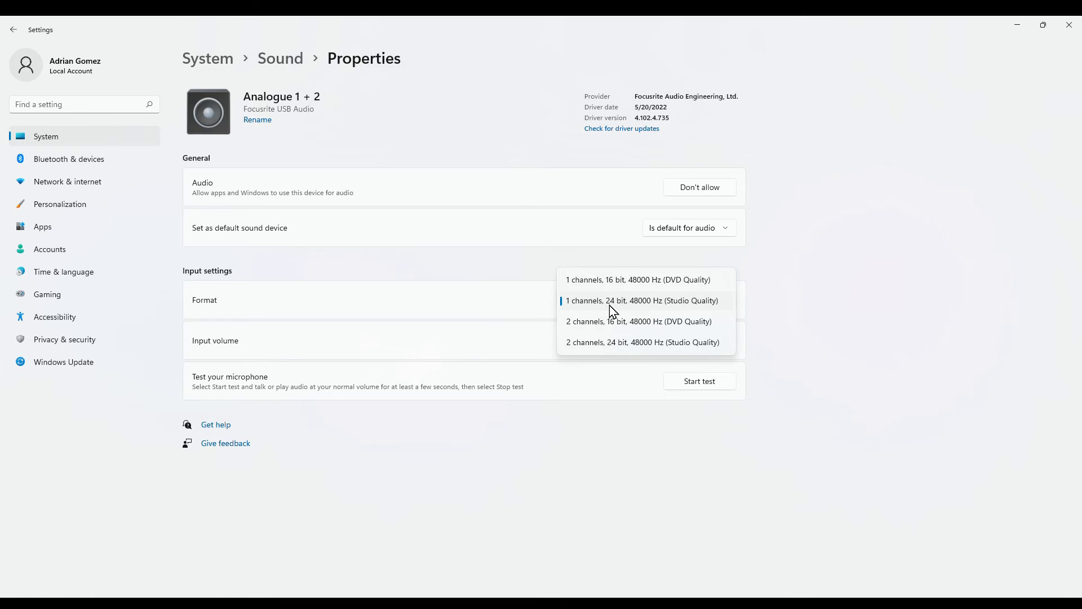
mouse_move(668, 325)
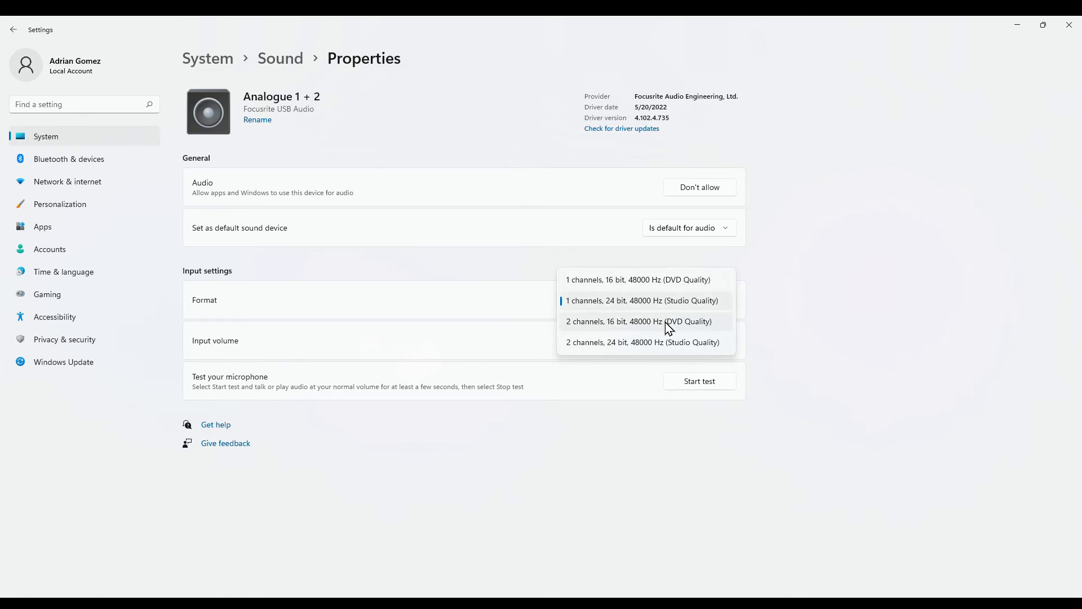